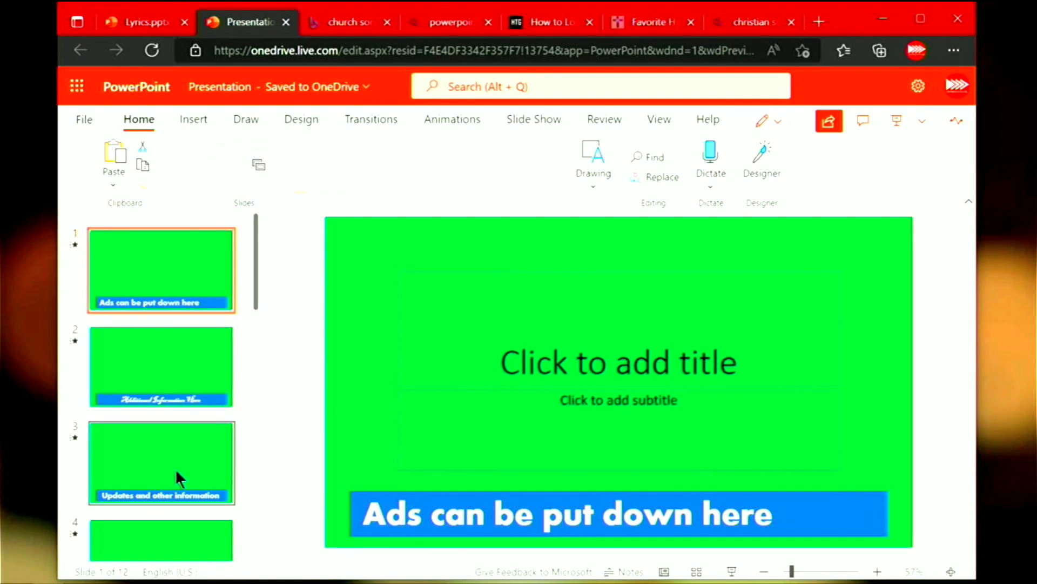
- Return to slide 1 and bring up its Design background fill options for a green fill
click(160, 465)
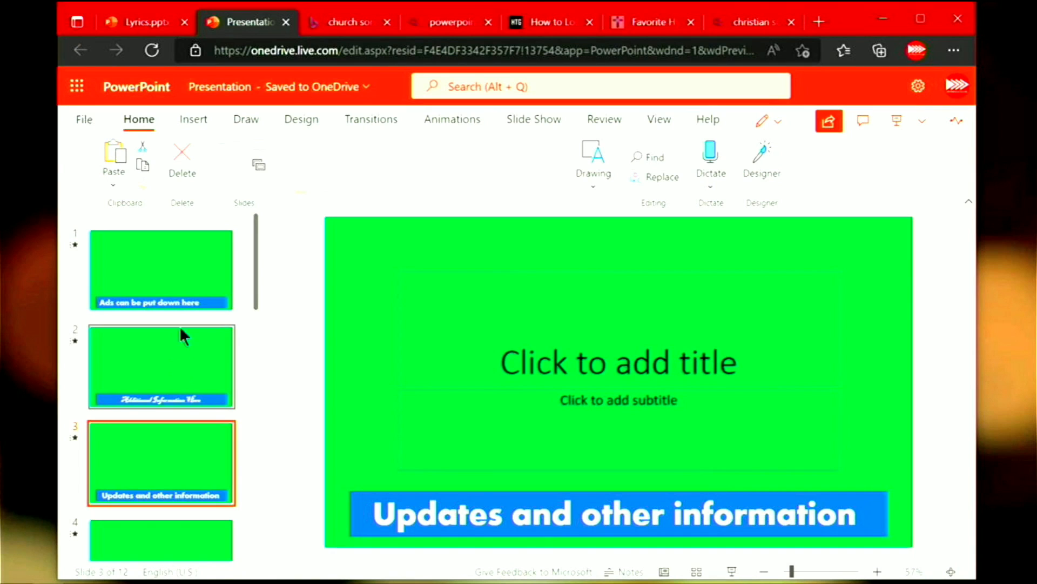
click(161, 270)
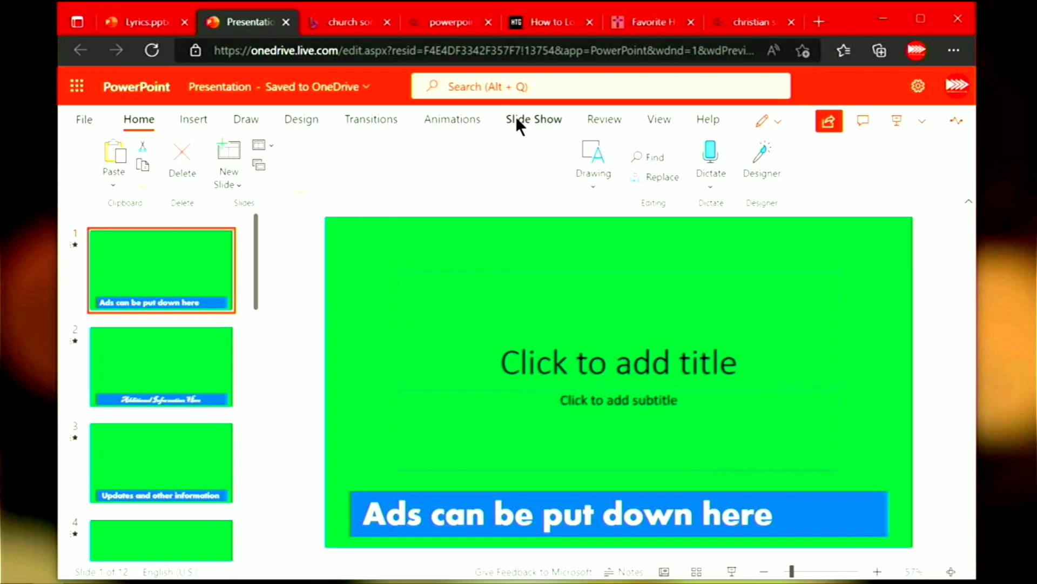
mouse_move(300, 127)
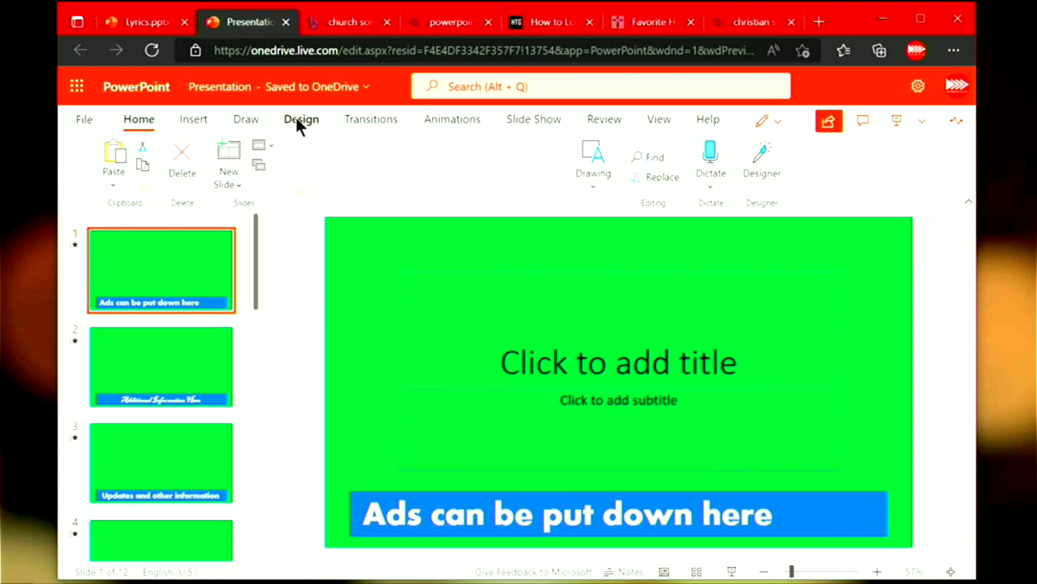
click(301, 119)
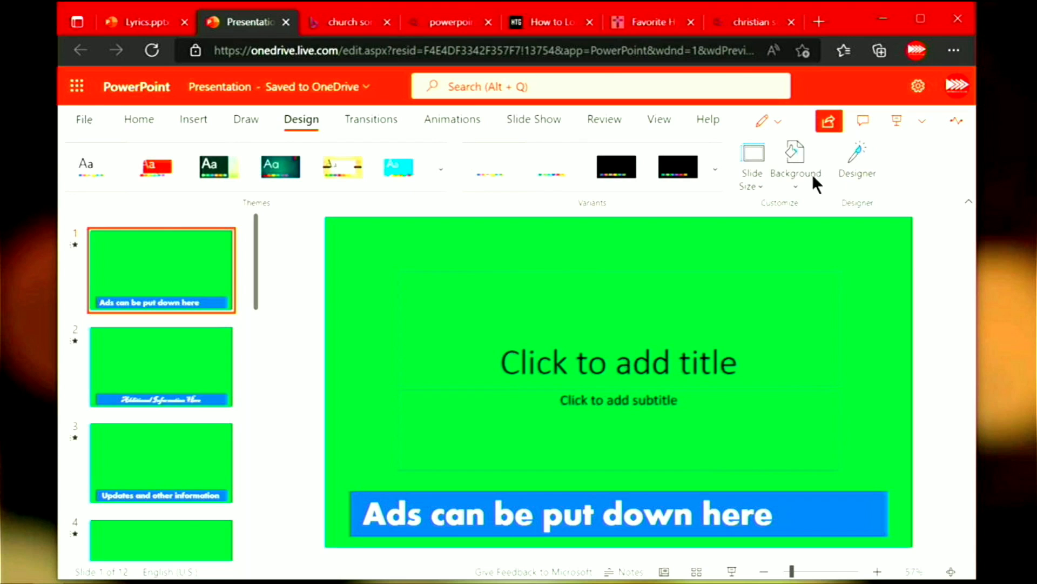
click(795, 156)
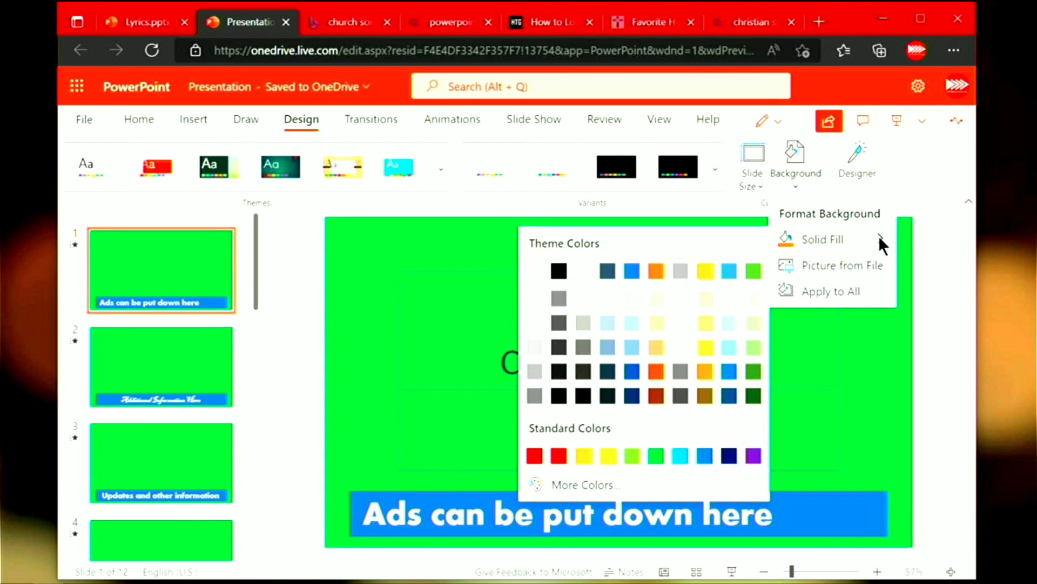
mouse_move(564, 515)
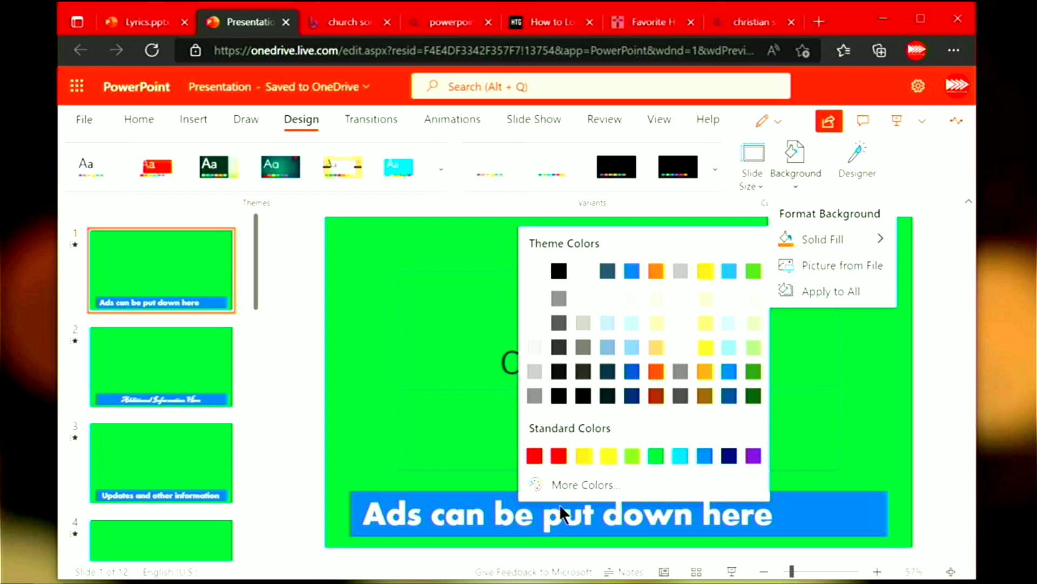
mouse_move(670, 438)
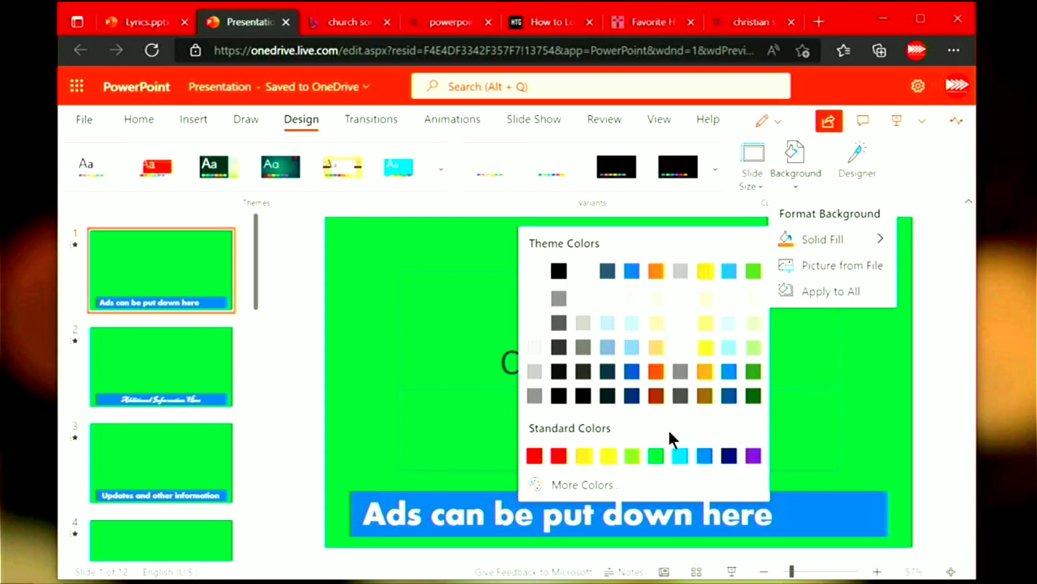
mouse_move(656, 455)
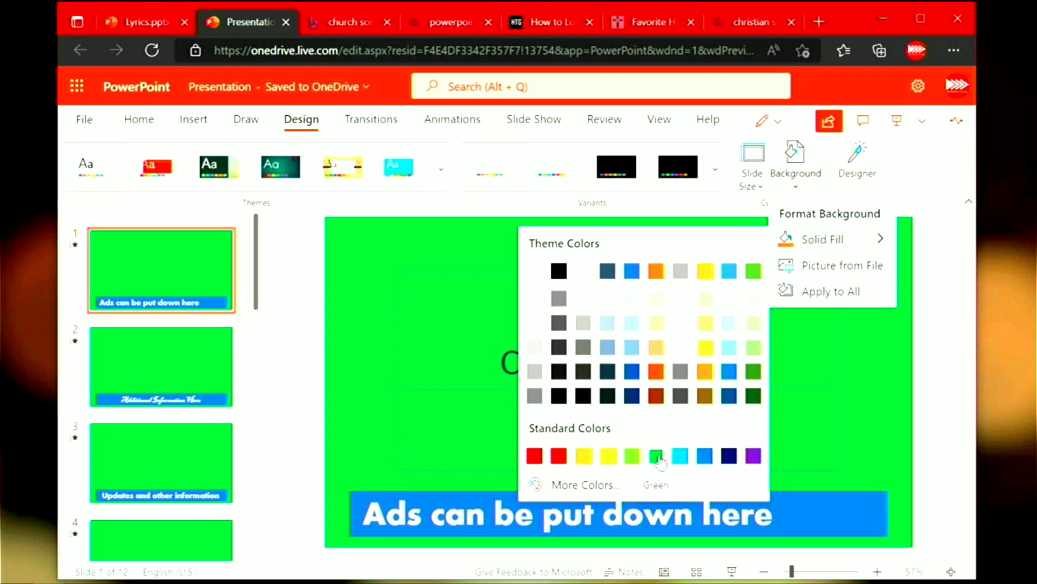
mouse_move(305, 356)
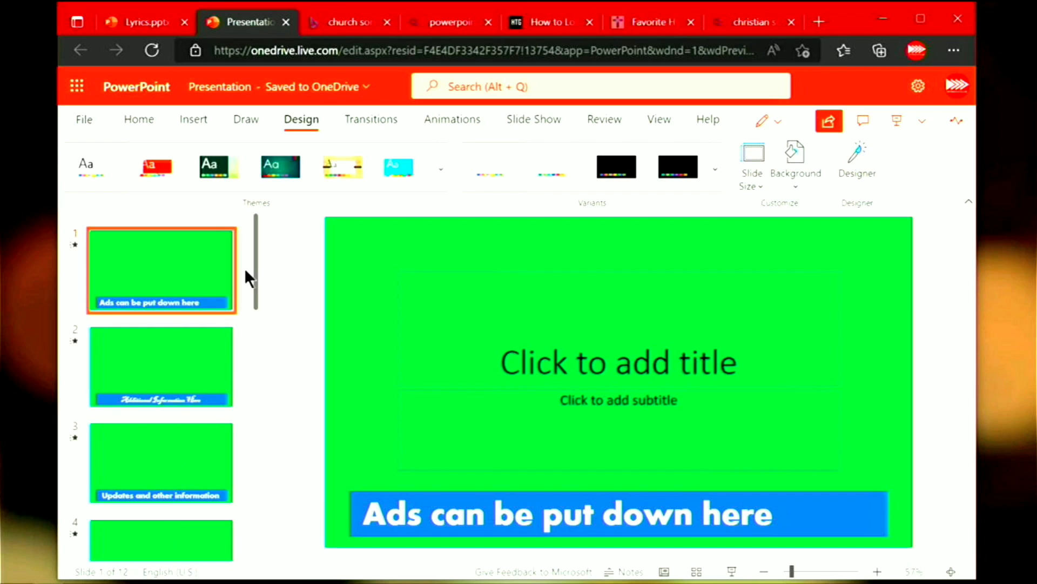
mouse_move(284, 281)
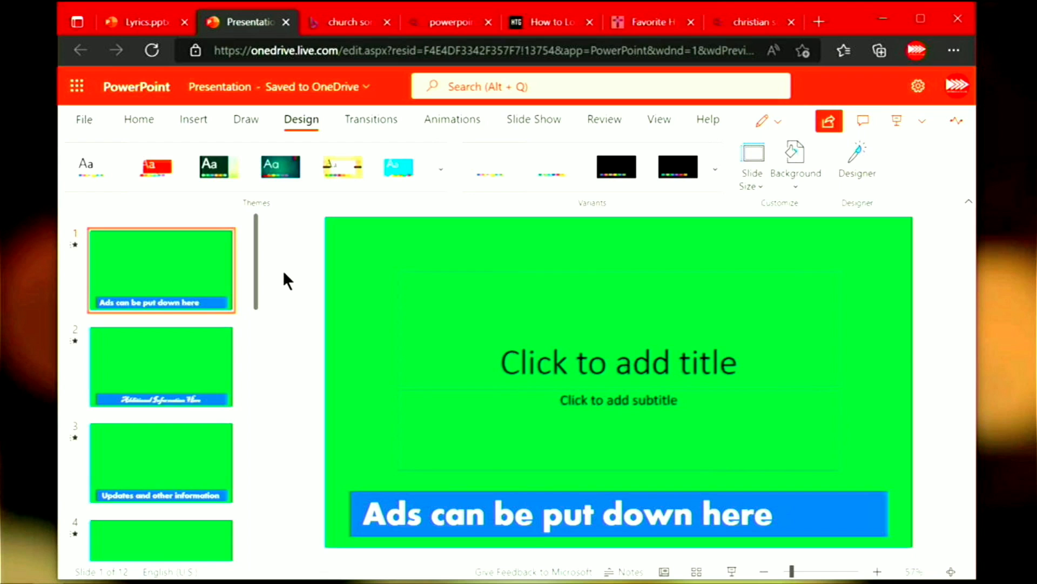
mouse_move(273, 129)
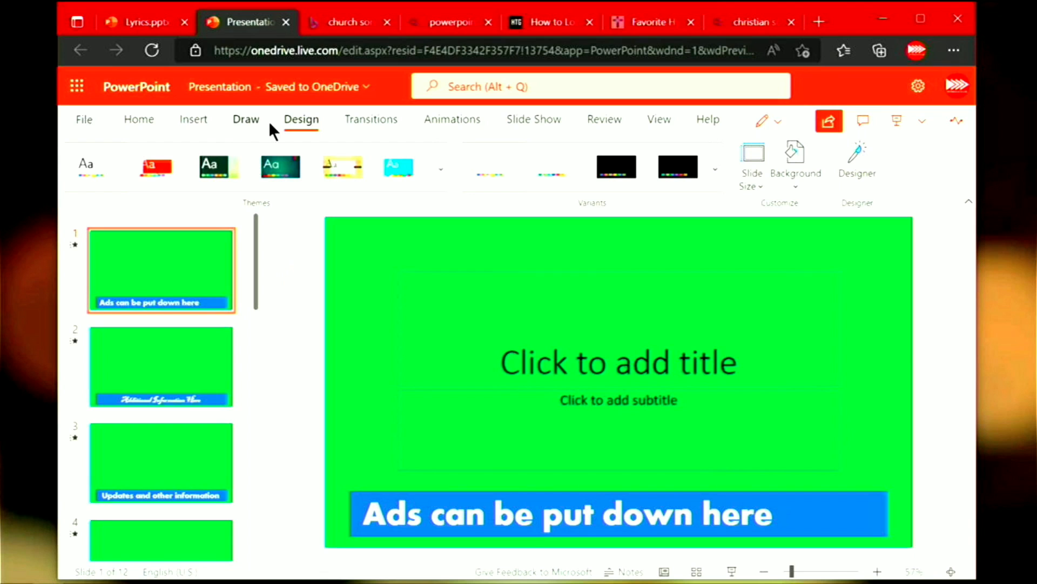
mouse_move(530, 132)
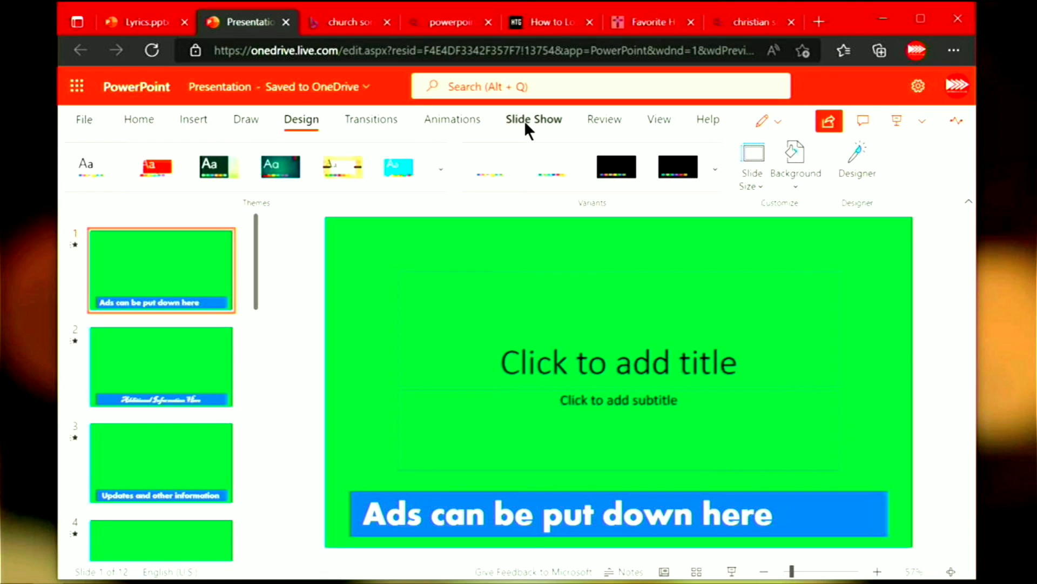
- Start the slide show from the beginning so the green ad slide feeds the switcher
click(534, 119)
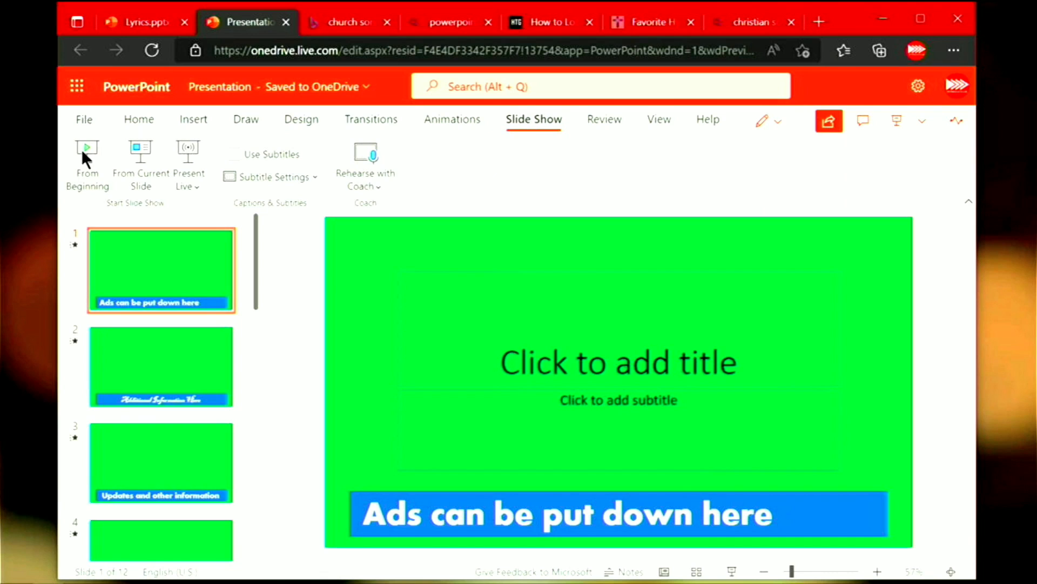
click(87, 147)
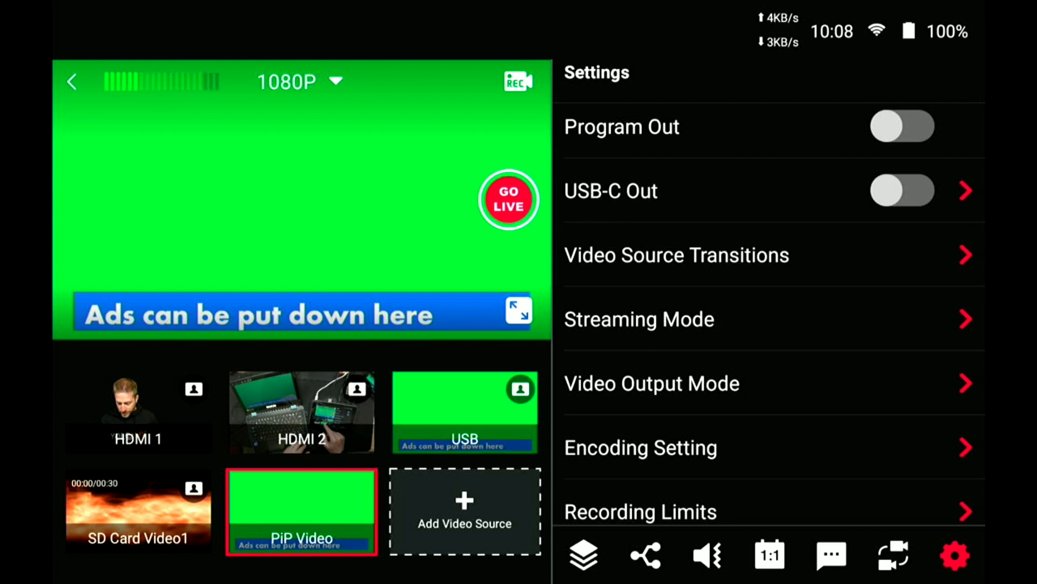
- Remove the old PiP Video source and start adding a new video source
click(320, 512)
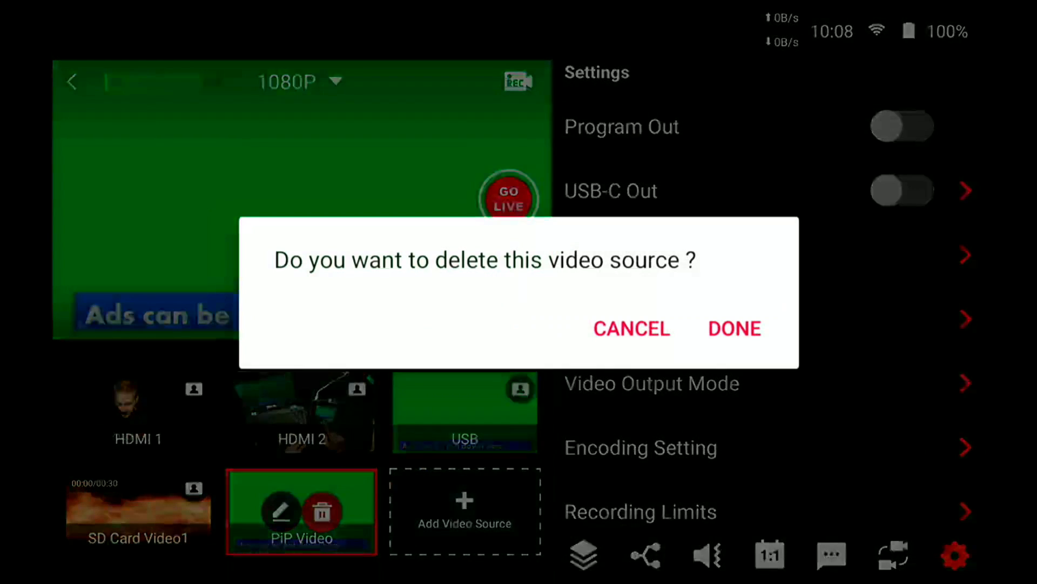
click(735, 328)
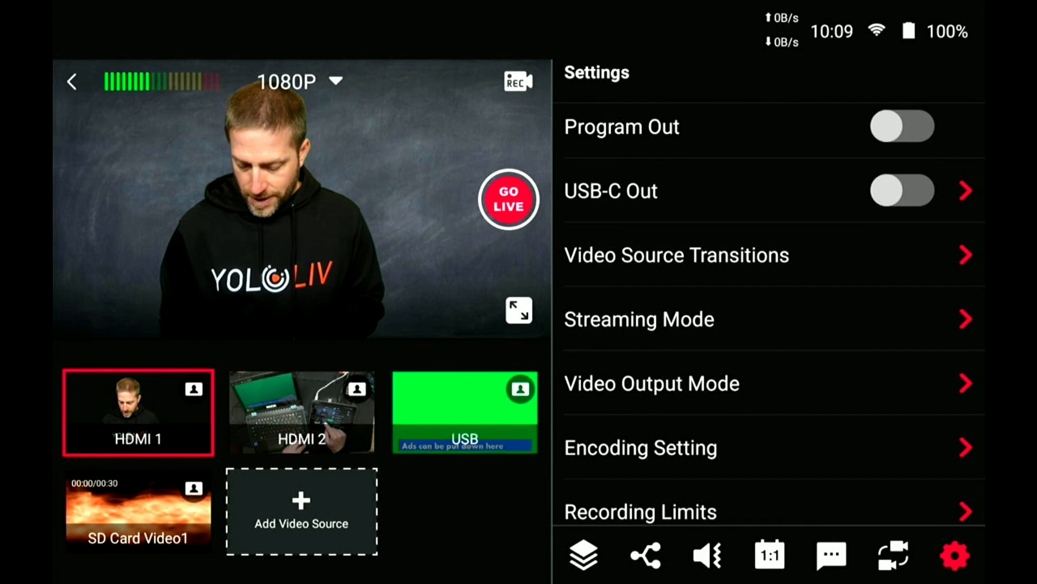
click(303, 515)
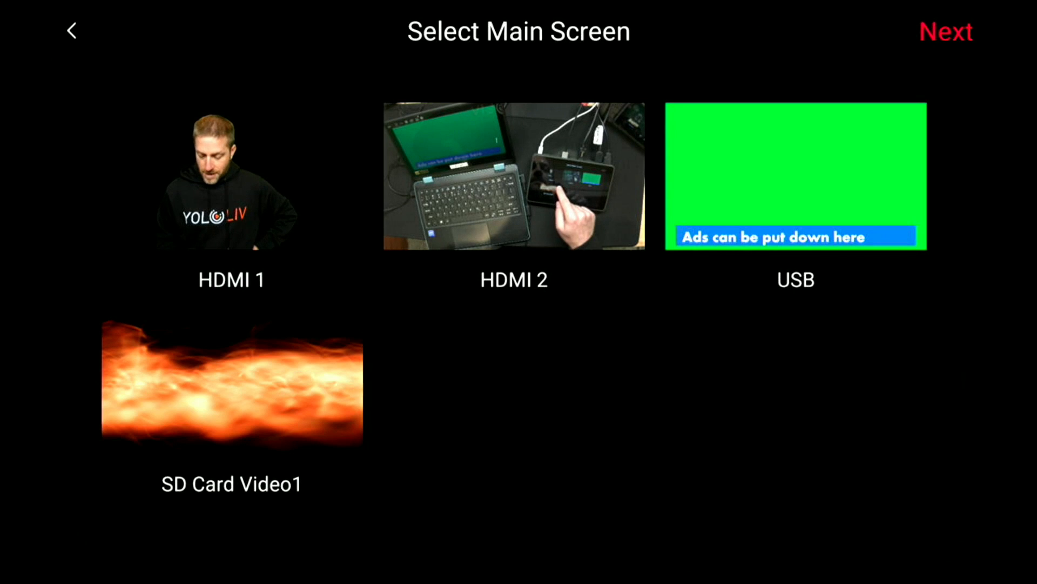
- Use HDMI 1 as the main screen and scale the green banner slide overlay to full size
click(232, 181)
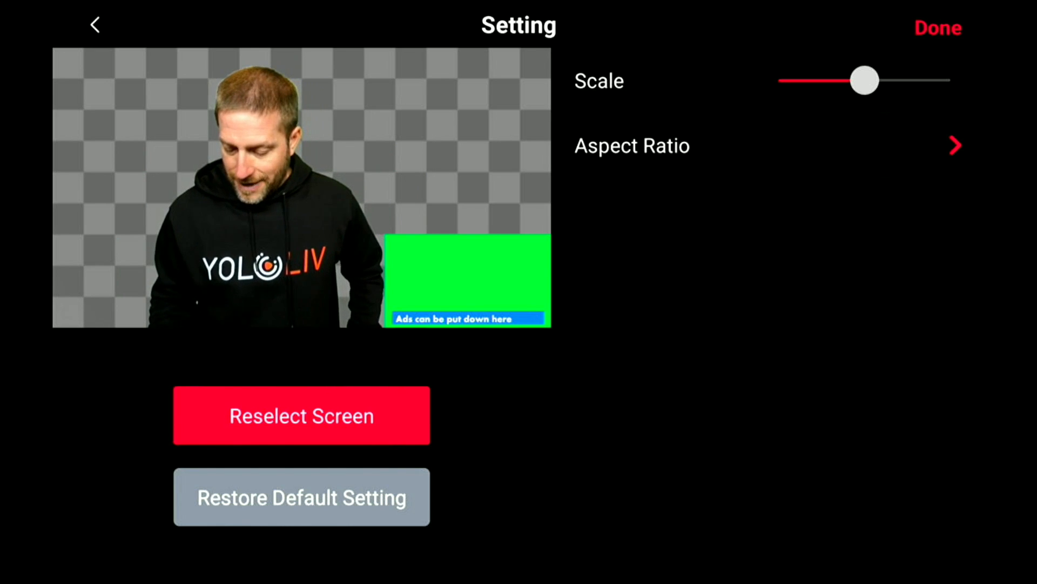
drag(864, 78, 849, 79)
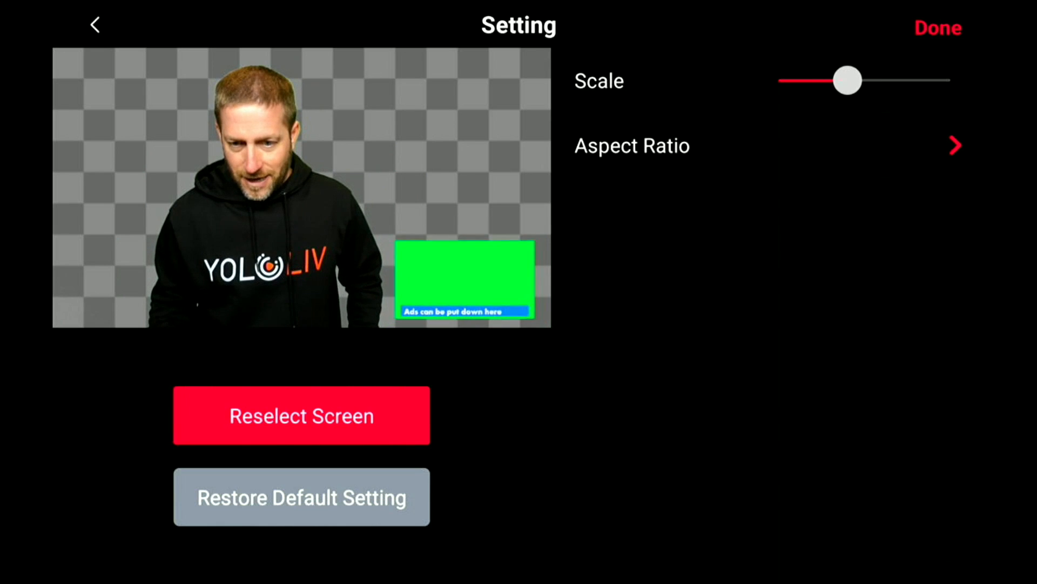
drag(850, 79, 932, 79)
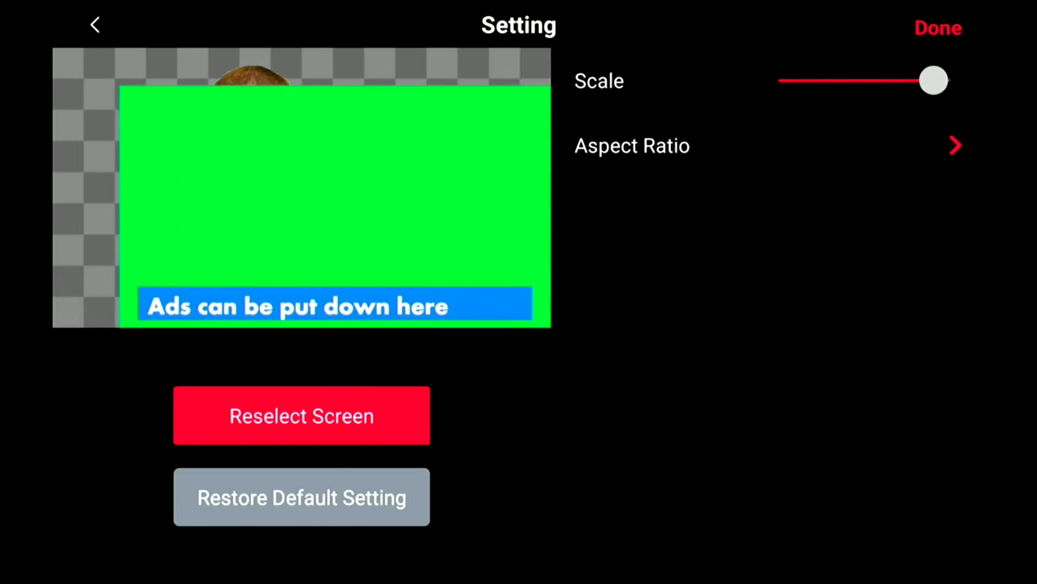
drag(932, 80, 951, 80)
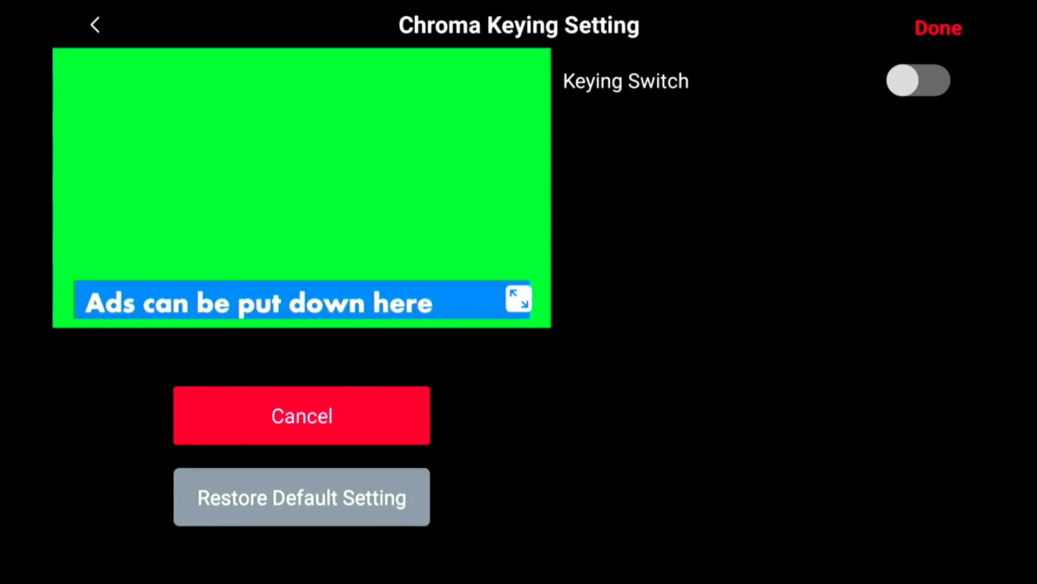
- Enable the keying switch and preview the PiP Video with the blue banner over the camera
click(919, 80)
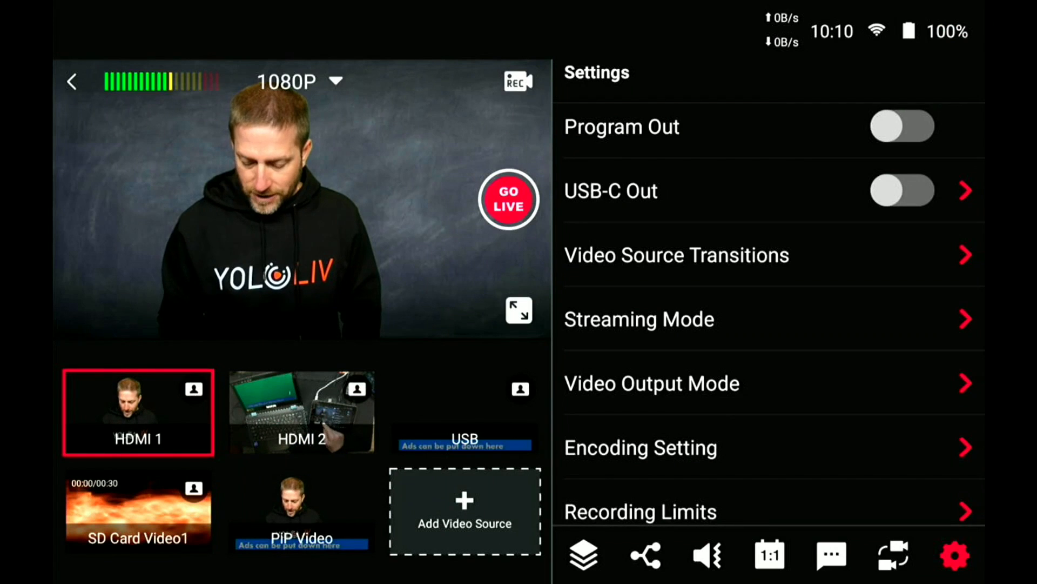
click(301, 517)
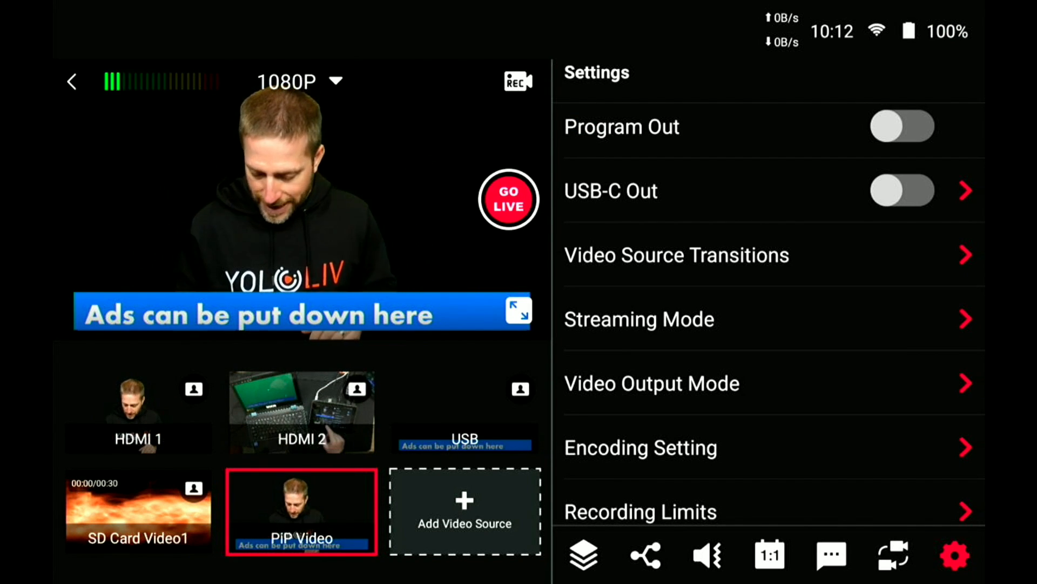
- Edit the PiP Video to use SD Card Video1 as background with the banner overlay spanning the frame
click(300, 515)
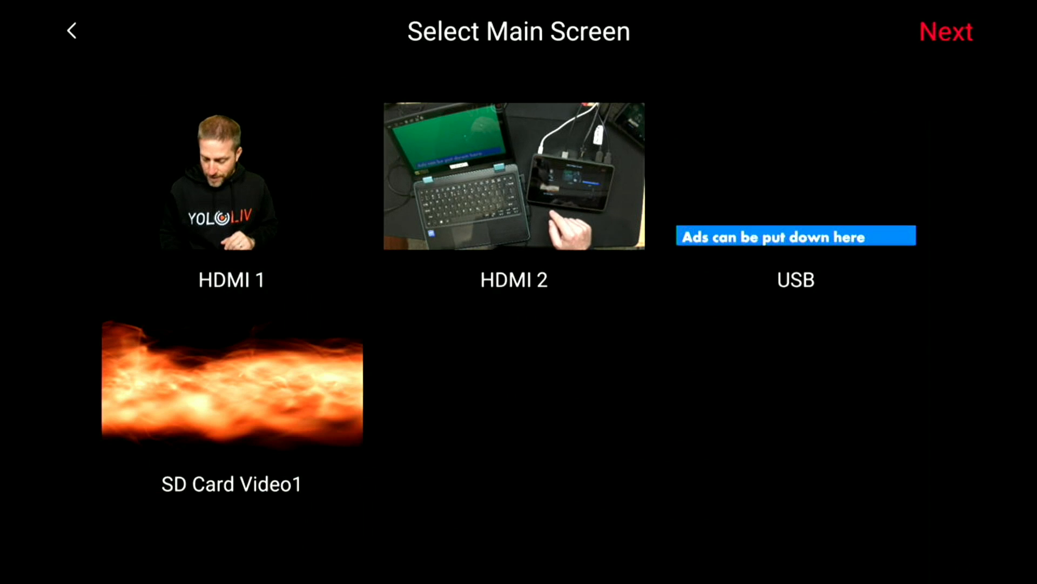
click(231, 383)
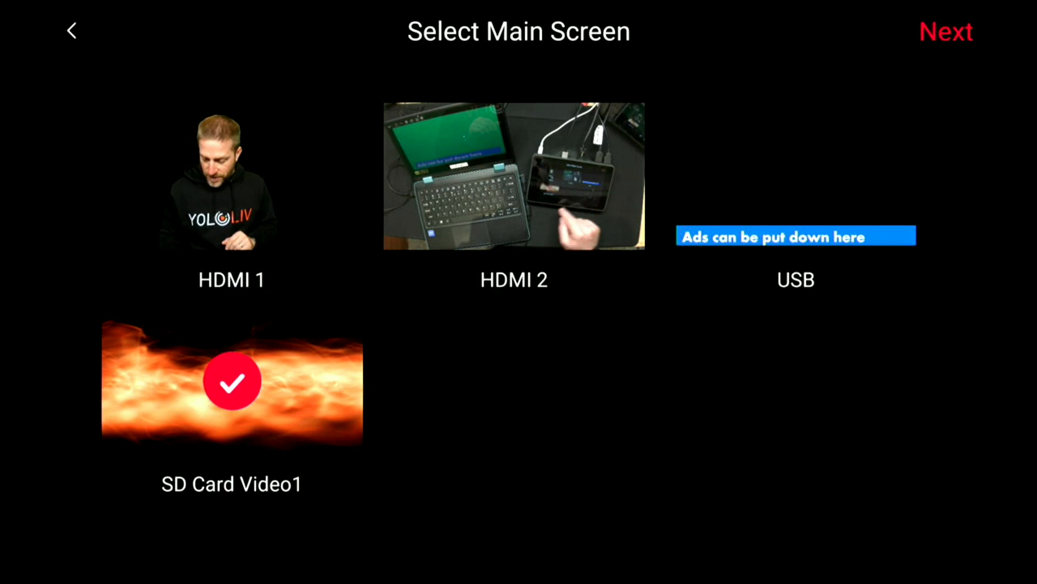
click(946, 30)
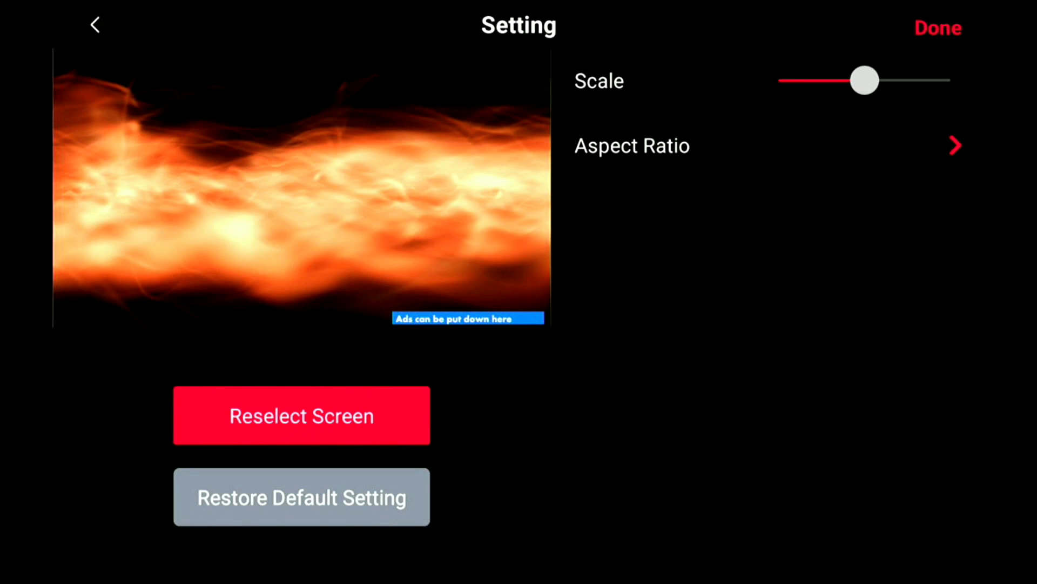
drag(867, 80, 951, 80)
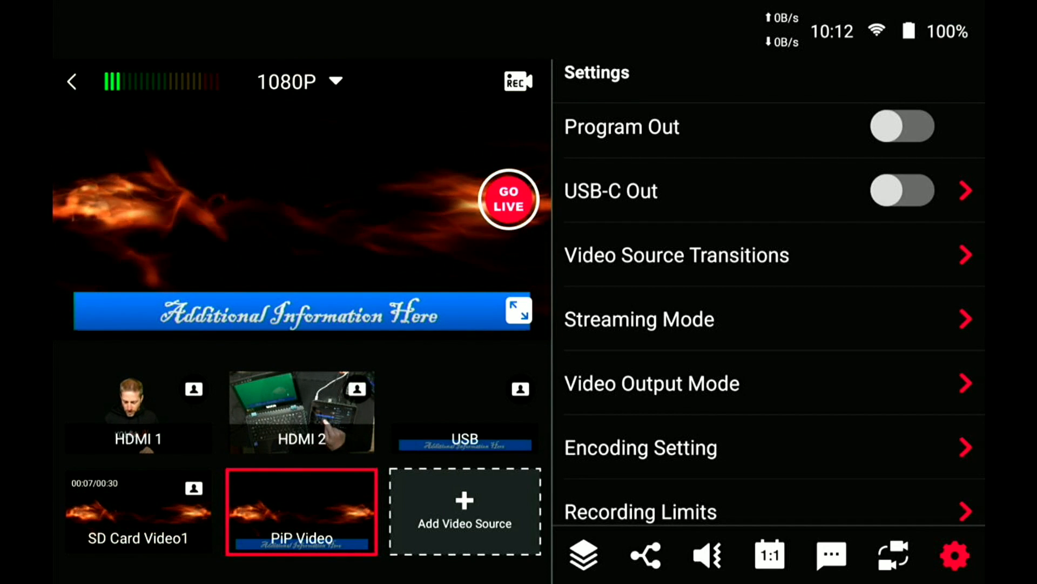
- Cut the preview from HDMI 2 to the fire-clip PiP and then to the HDMI 1 camera
click(302, 411)
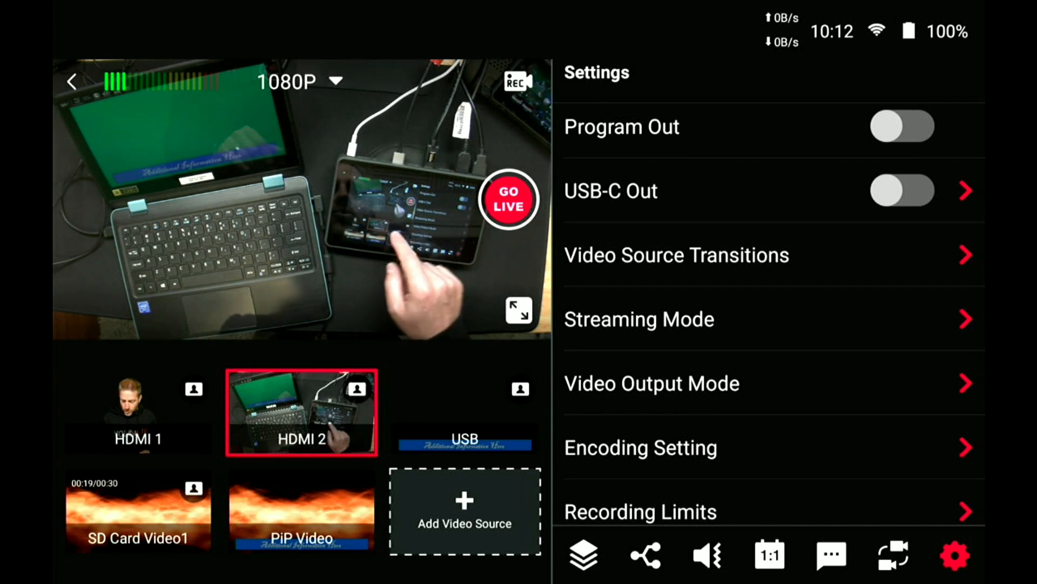
click(298, 520)
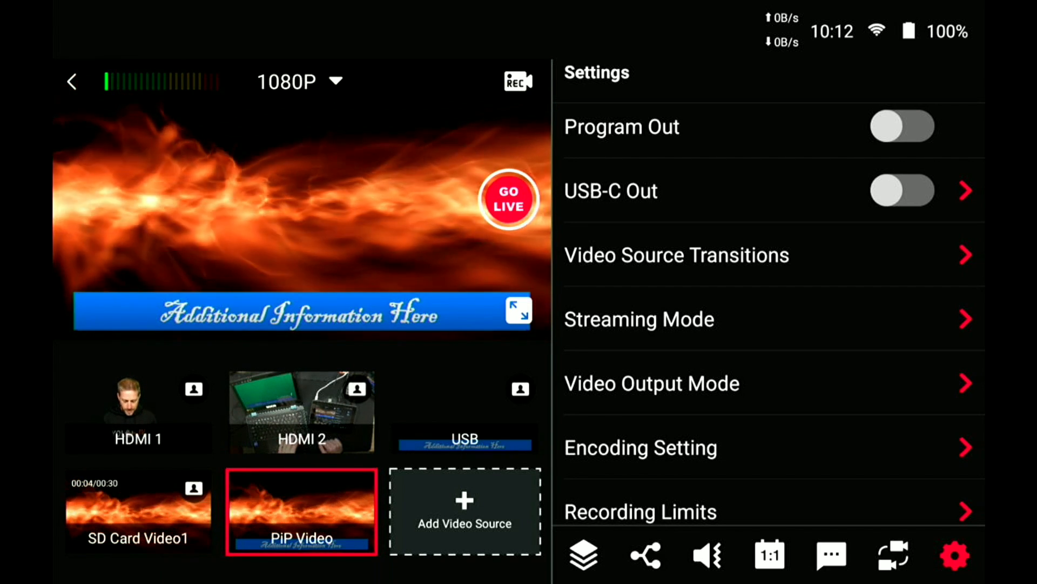
click(138, 416)
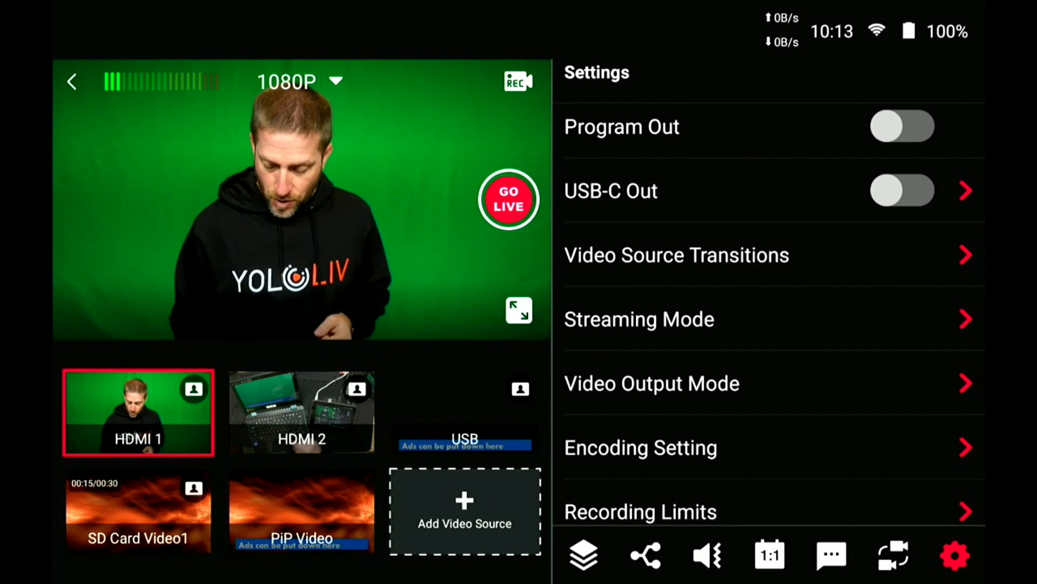
- Switch the preview to HDMI 2, then to the USB feed carrying the lyrics slide
click(301, 413)
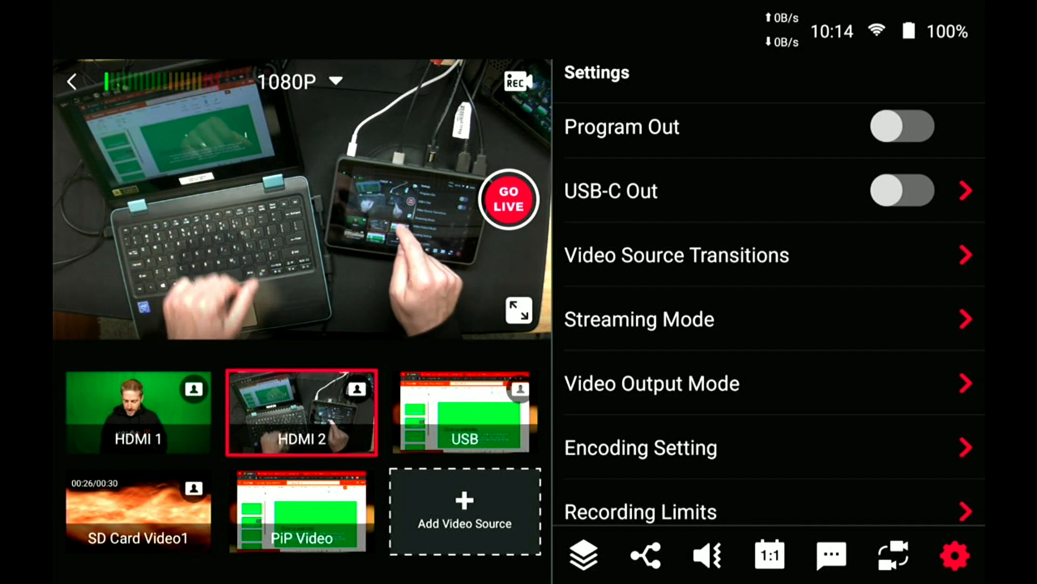
click(465, 410)
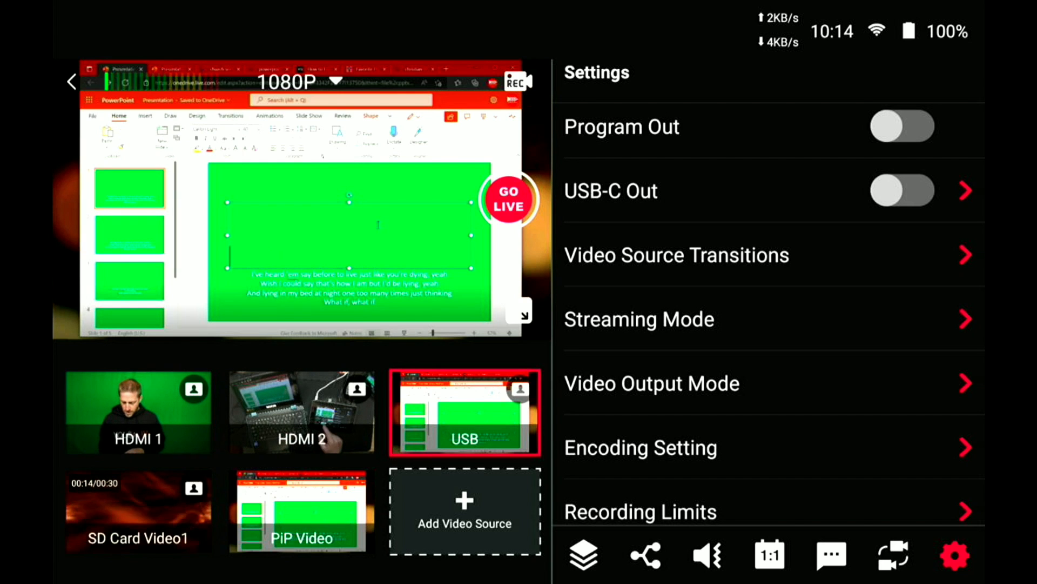
- Review the lyrics overlay's chroma keying settings and go back to the source grid
click(303, 410)
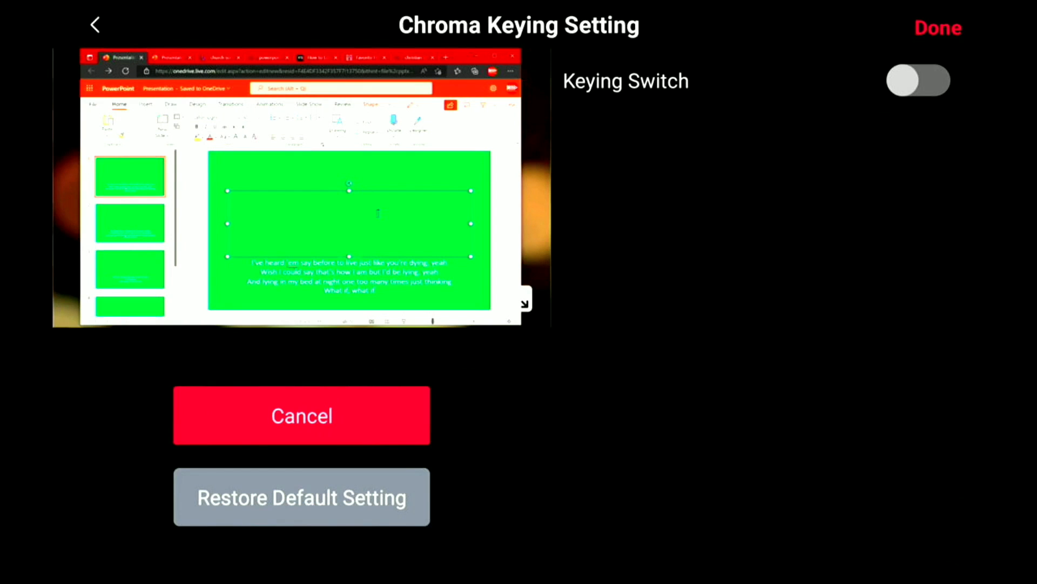
click(919, 78)
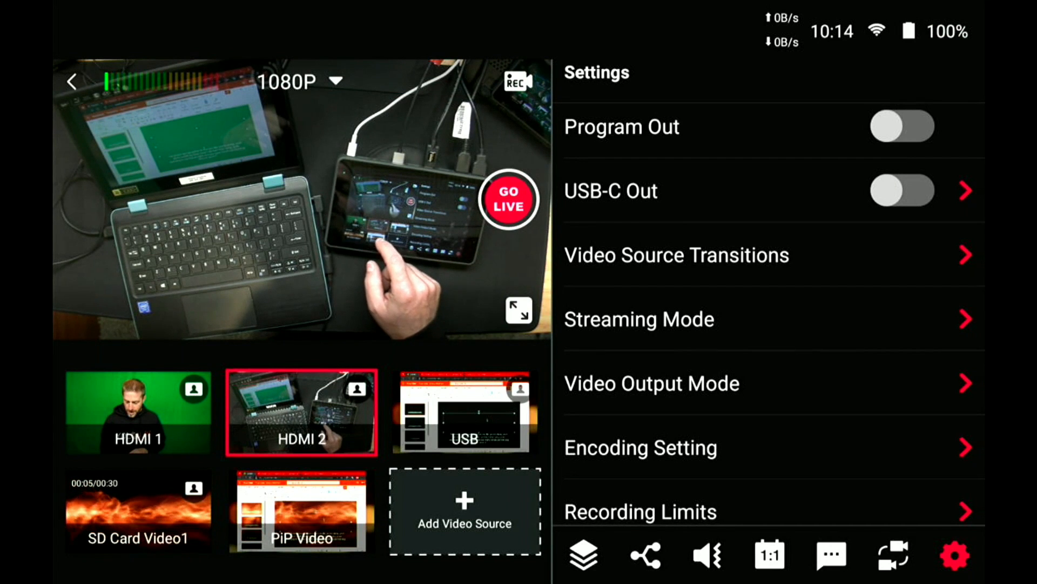
- Preview the keyed lyrics over the fire clip and reveal the PiP source's edit options
click(300, 524)
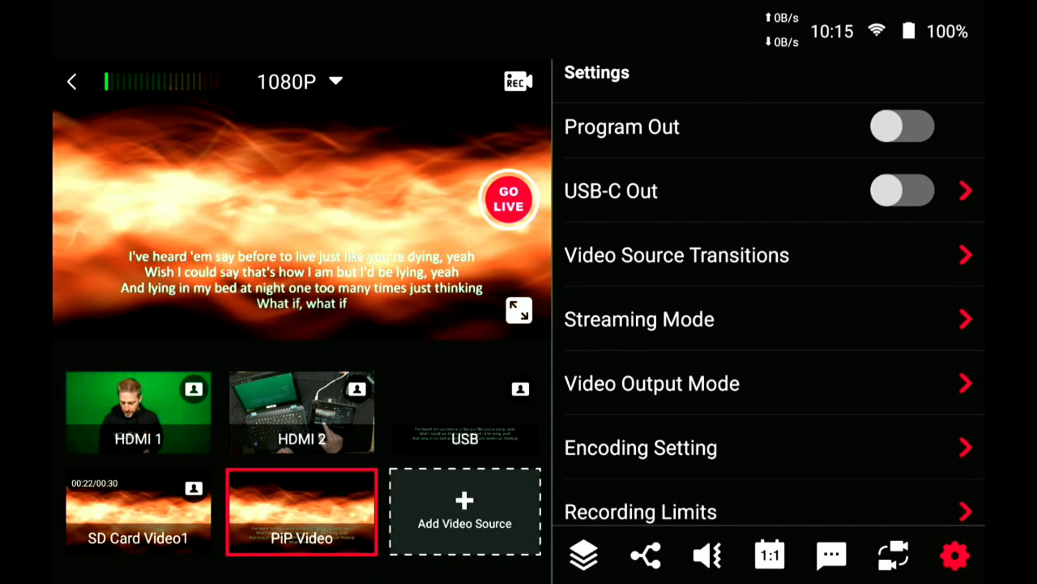
click(300, 518)
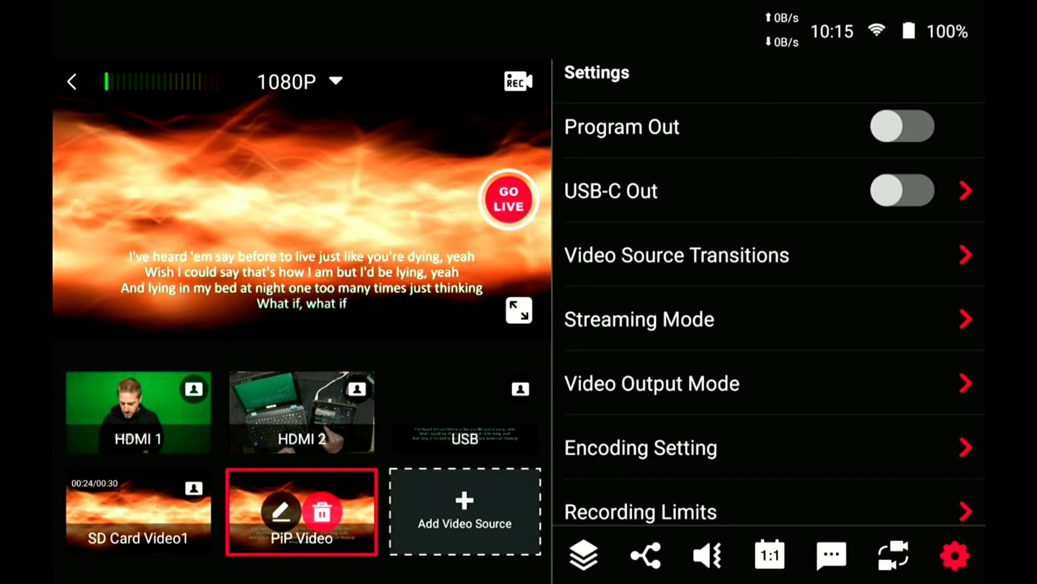
- Reselect HDMI 1 camera as the PiP background and enlarge the lyrics overlay with the Scale slider
click(278, 512)
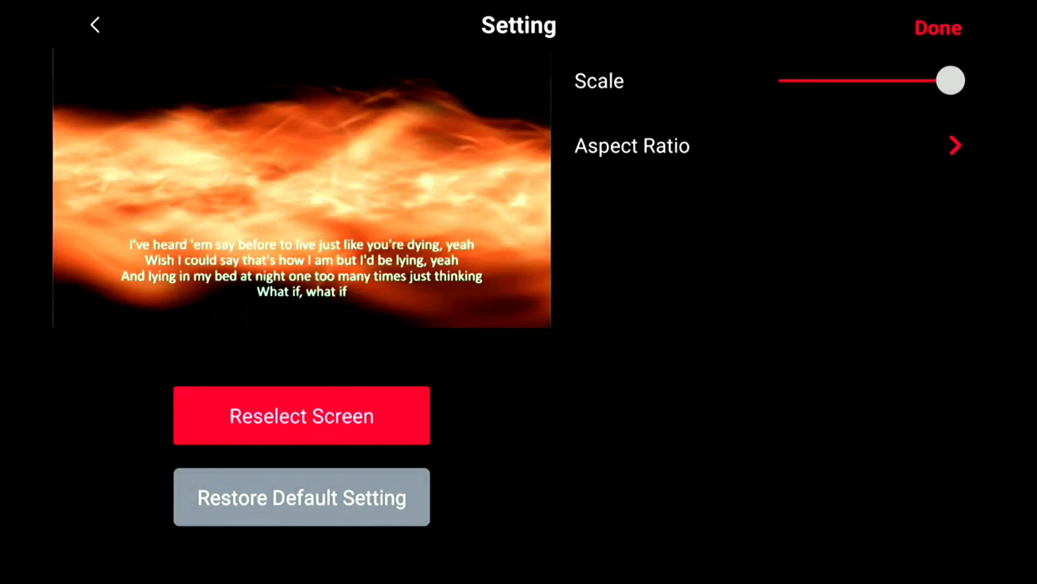
click(299, 415)
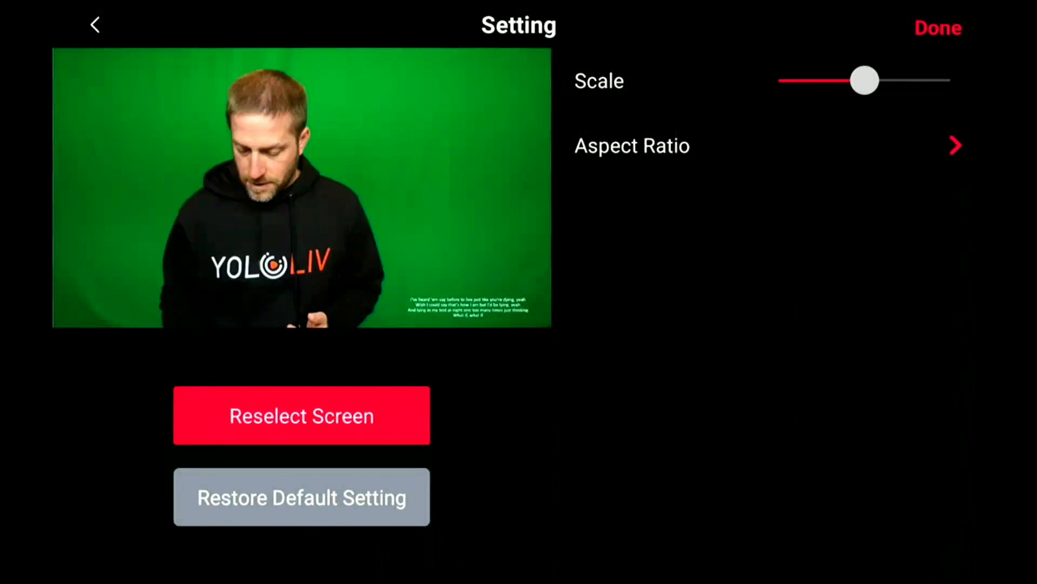
drag(864, 79, 877, 79)
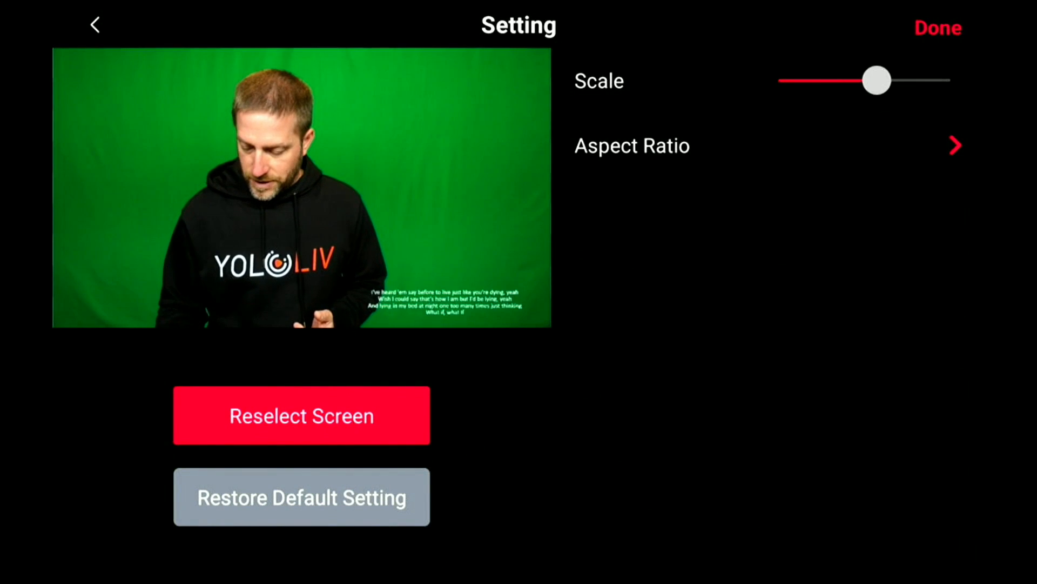